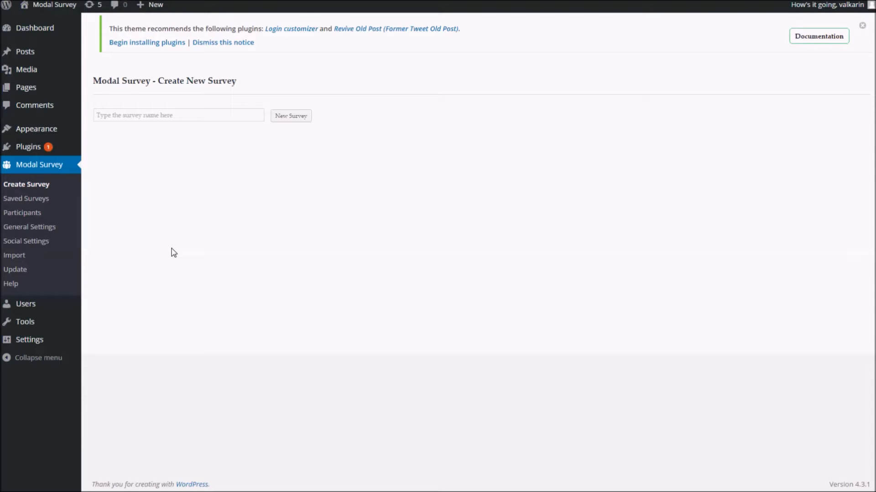
{"action": "mouse_move", "coordinate": [74, 170]}
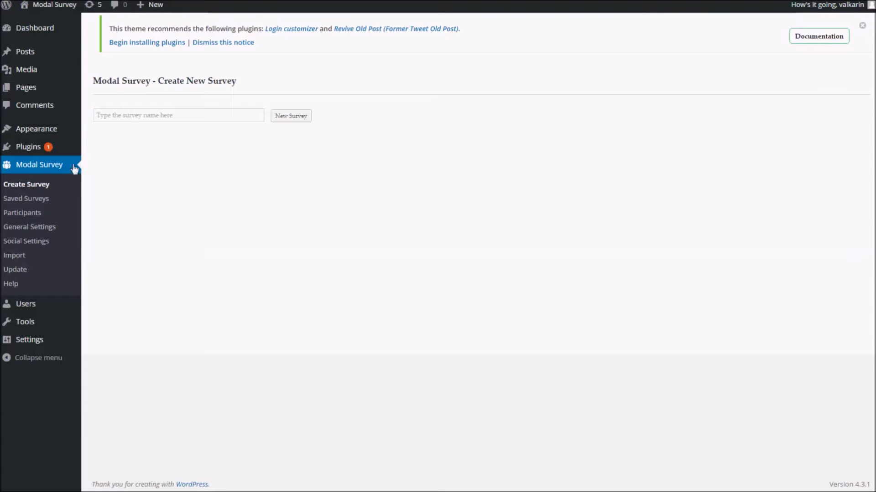
{"action": "mouse_move", "coordinate": [28, 173]}
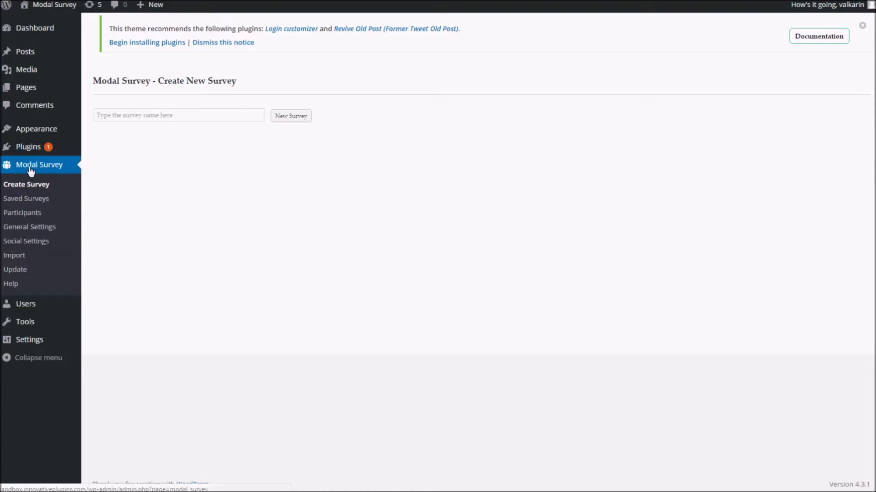
{"action": "mouse_move", "coordinate": [181, 144]}
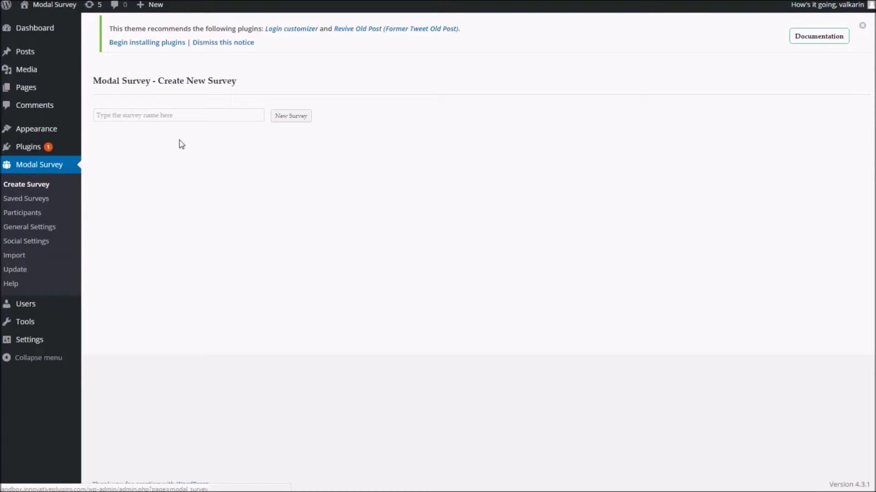
Step: Create a survey named 'Demo Survey' and open its Saved Surveys options page
{"action": "type", "text": "Demo Su"}
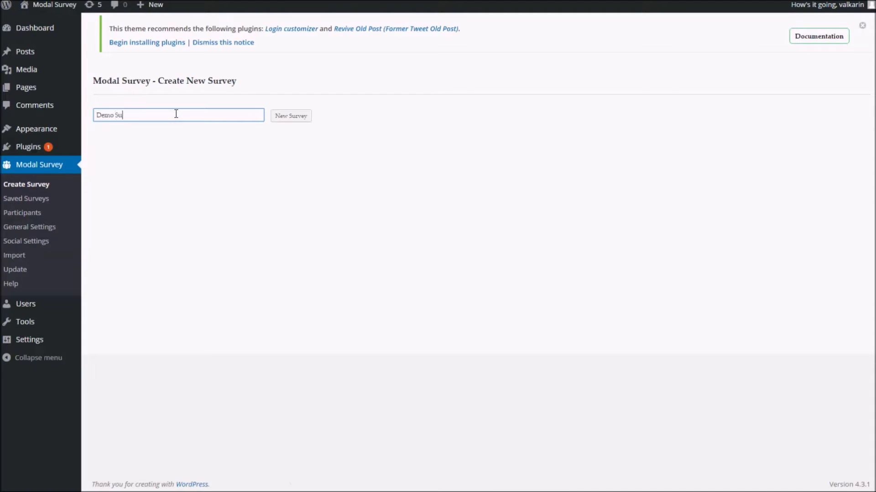
{"action": "left_click", "coordinate": [290, 116]}
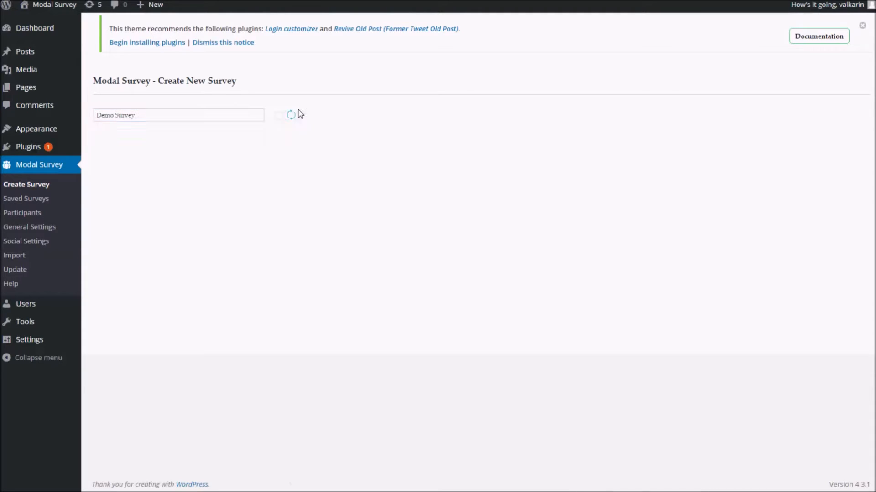
{"action": "left_click", "coordinate": [25, 198]}
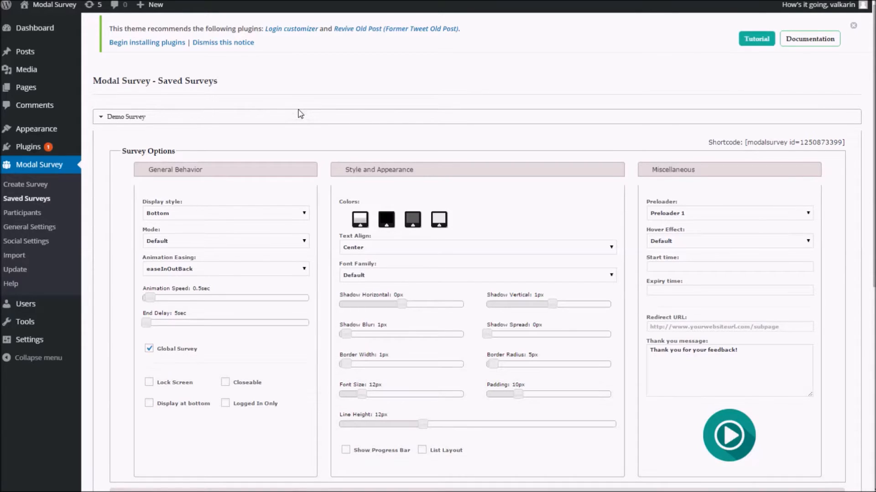
{"action": "mouse_move", "coordinate": [321, 180]}
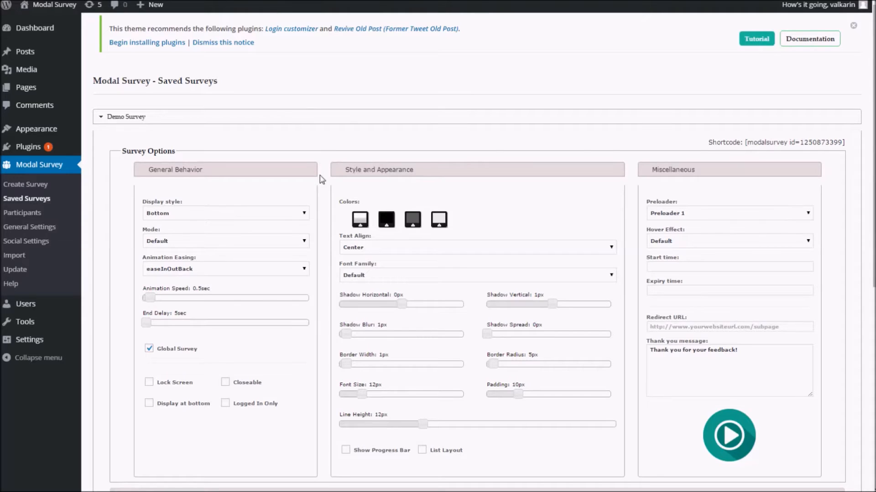
Step: Add 'maybe' as the third answer to 'Do you like this website?' and update the question
{"action": "scroll", "scroll_direction": "down", "scroll_amount": 3}
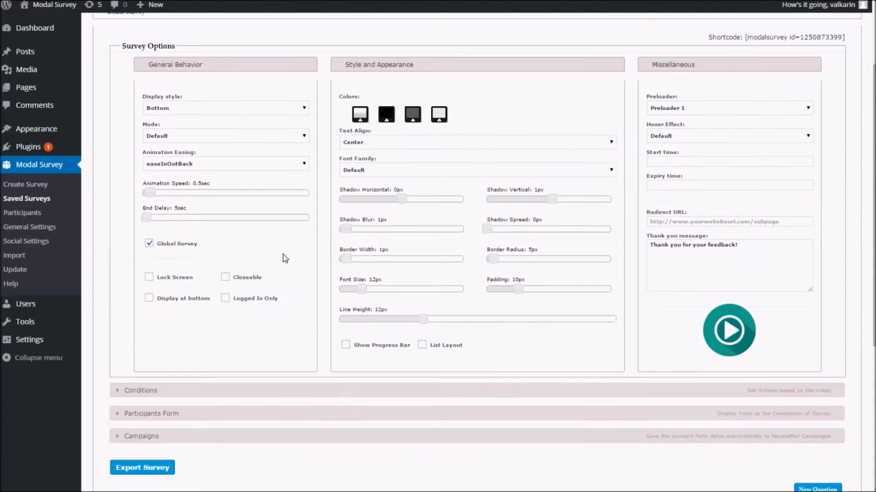
{"action": "scroll", "scroll_direction": "down", "scroll_amount": 3}
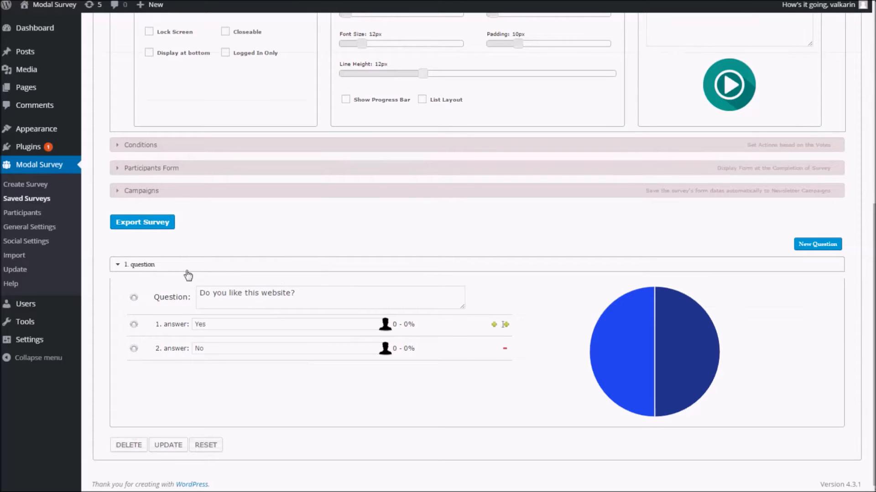
{"action": "mouse_move", "coordinate": [505, 324]}
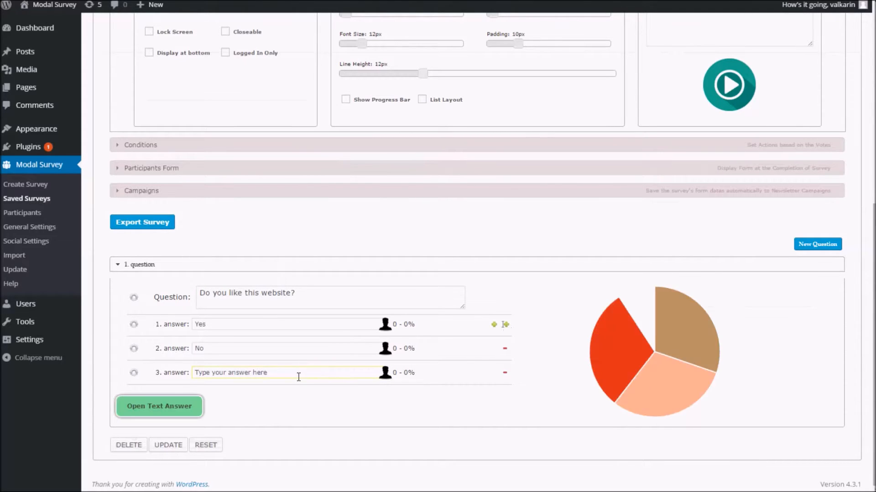
{"action": "type", "text": "may"}
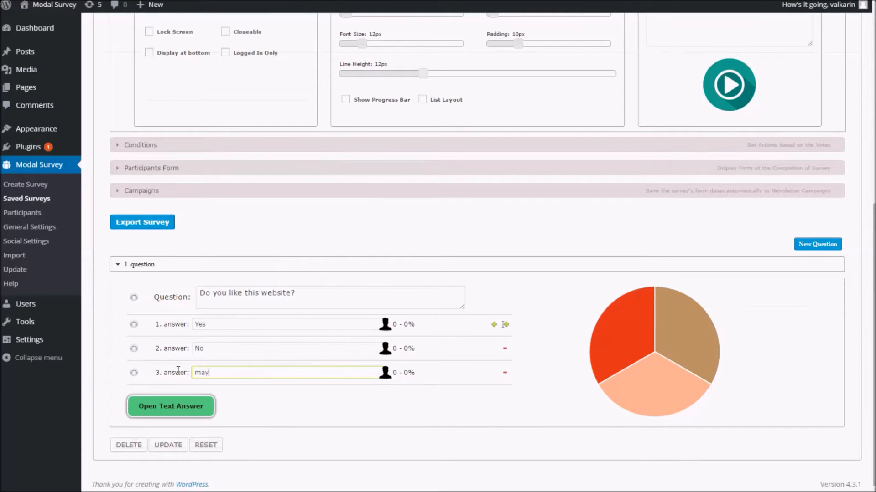
{"action": "type", "text": "eb"}
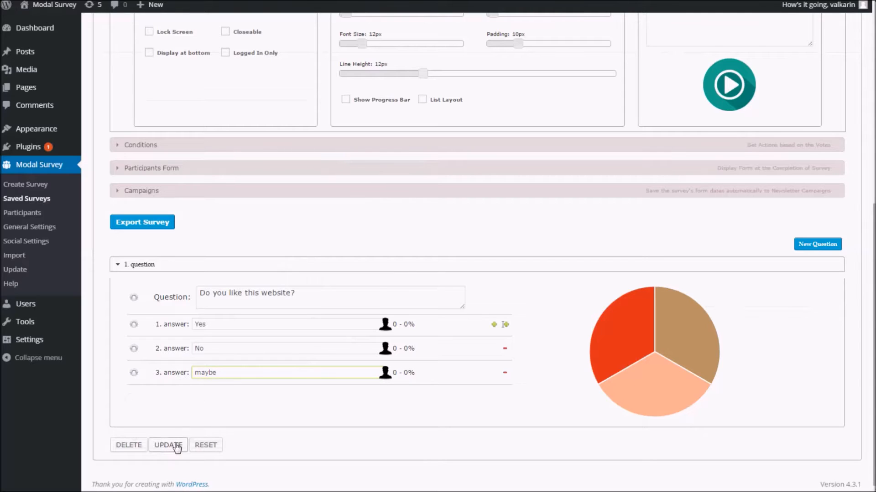
{"action": "left_click", "coordinate": [168, 445]}
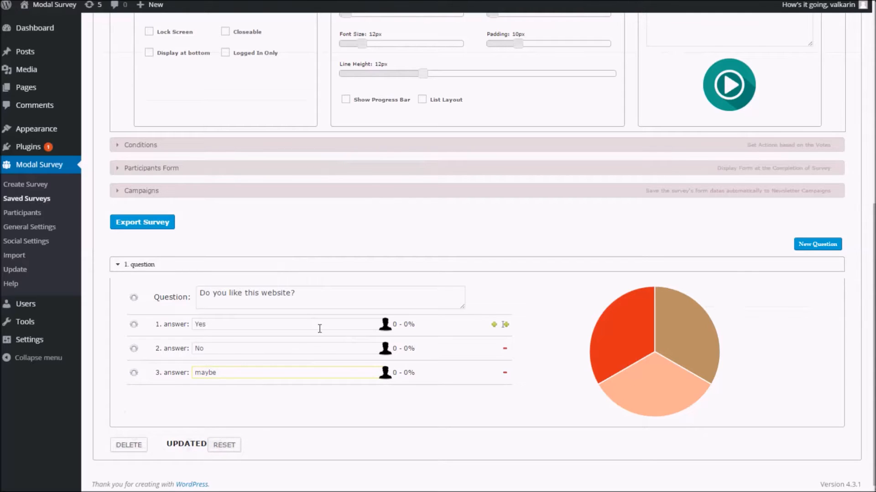
Step: Set the survey's Background Color swatch to a red linear gradient
{"action": "scroll", "scroll_direction": "up", "scroll_amount": 3}
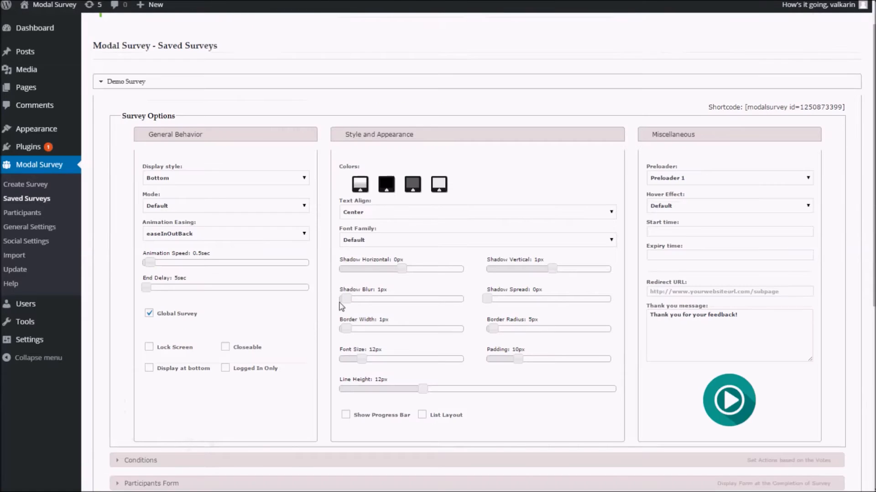
{"action": "mouse_move", "coordinate": [360, 184]}
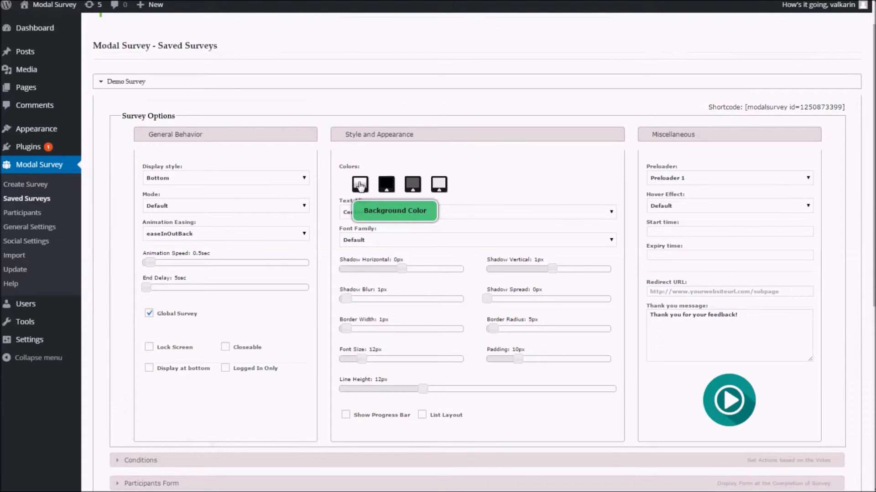
{"action": "left_click", "coordinate": [359, 183]}
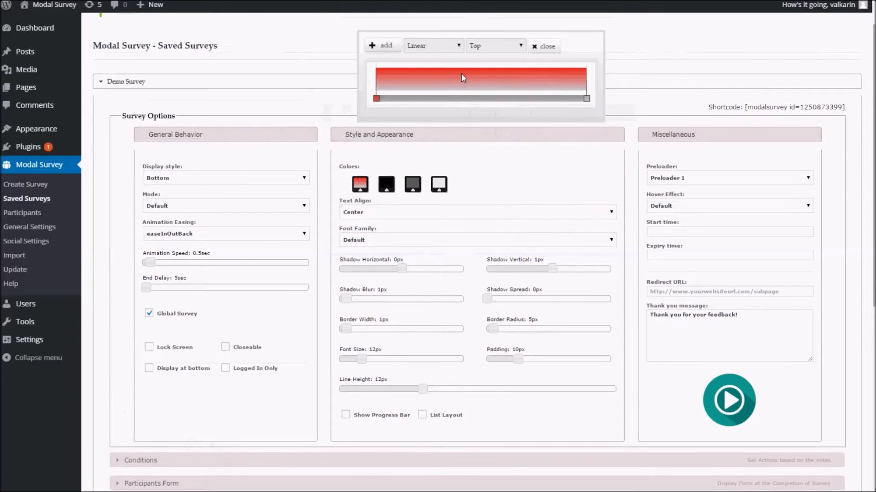
{"action": "mouse_move", "coordinate": [728, 400]}
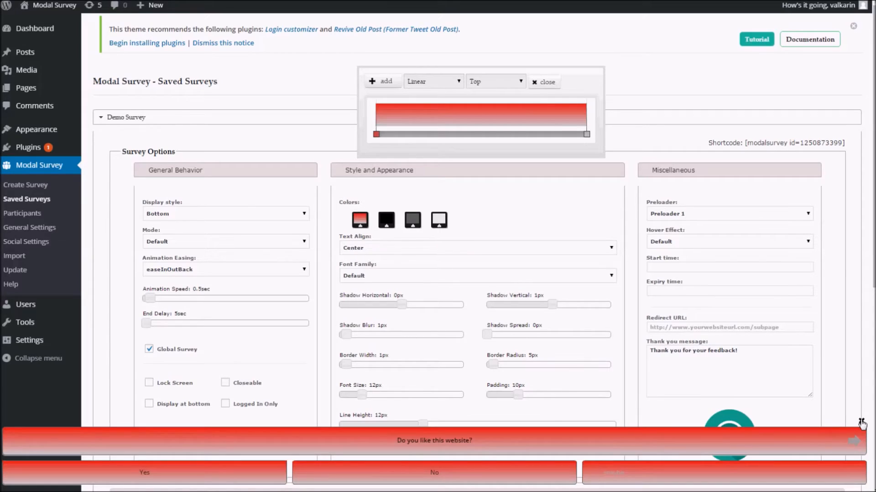
{"action": "mouse_move", "coordinate": [178, 356]}
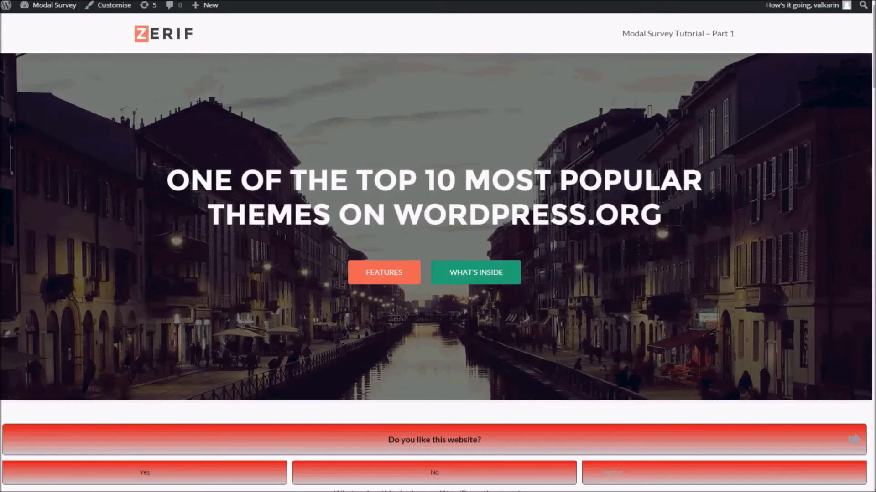
{"action": "mouse_move", "coordinate": [446, 252]}
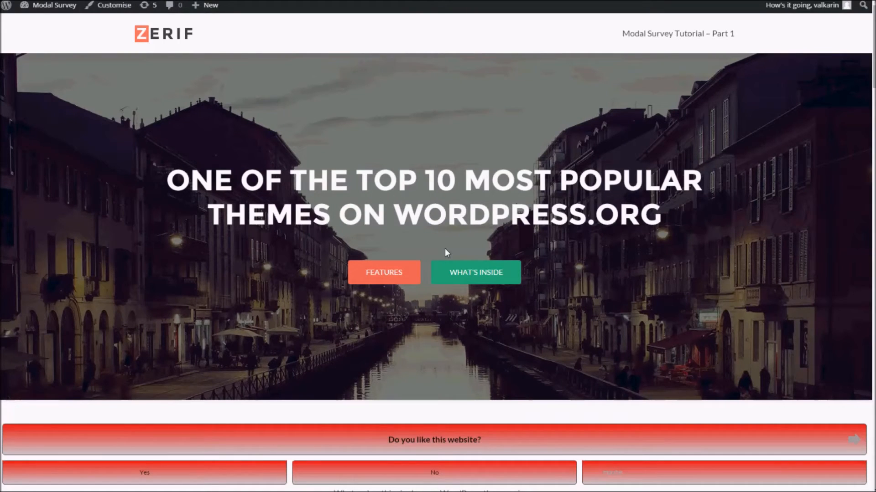
{"action": "mouse_move", "coordinate": [700, 36]}
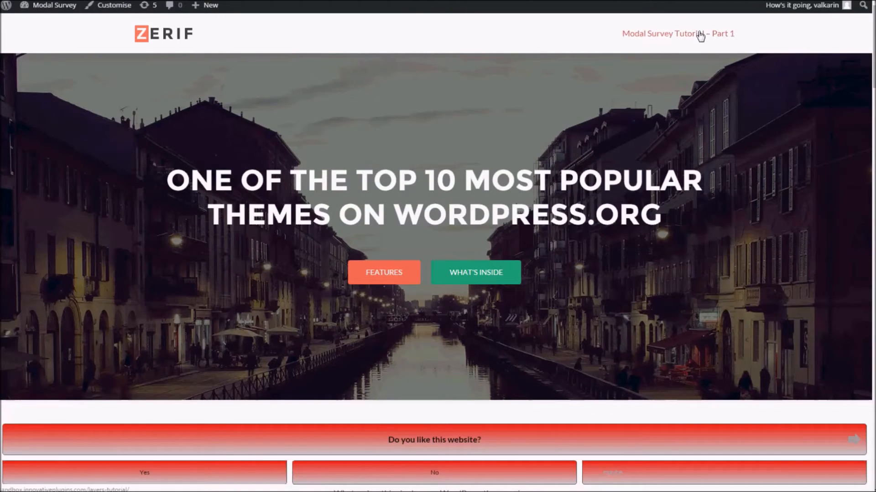
Step: View the red-gradient survey on the live tutorial page, then return to Demo Survey settings
{"action": "left_click", "coordinate": [677, 34]}
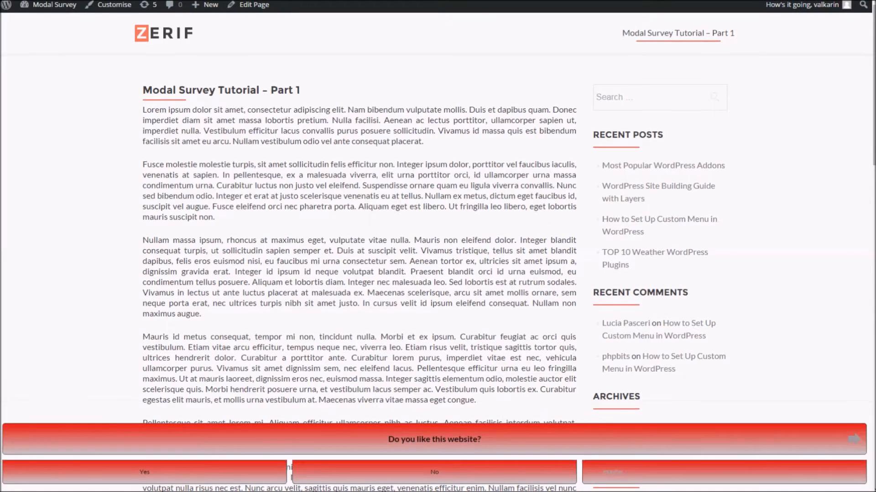
{"action": "left_click", "coordinate": [54, 4]}
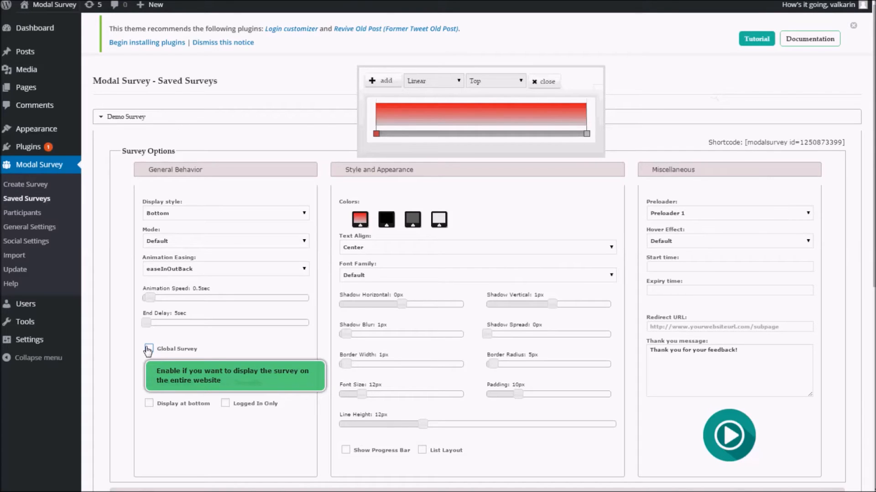
Step: Review the Yes, No and maybe answers and switch Global Survey off for Demo Survey
{"action": "scroll", "scroll_direction": "down", "scroll_amount": 3}
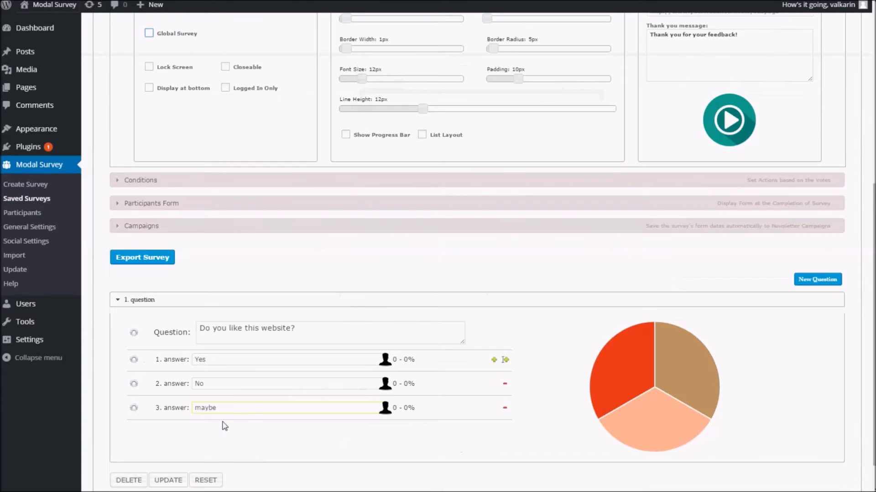
{"action": "left_click", "coordinate": [168, 480]}
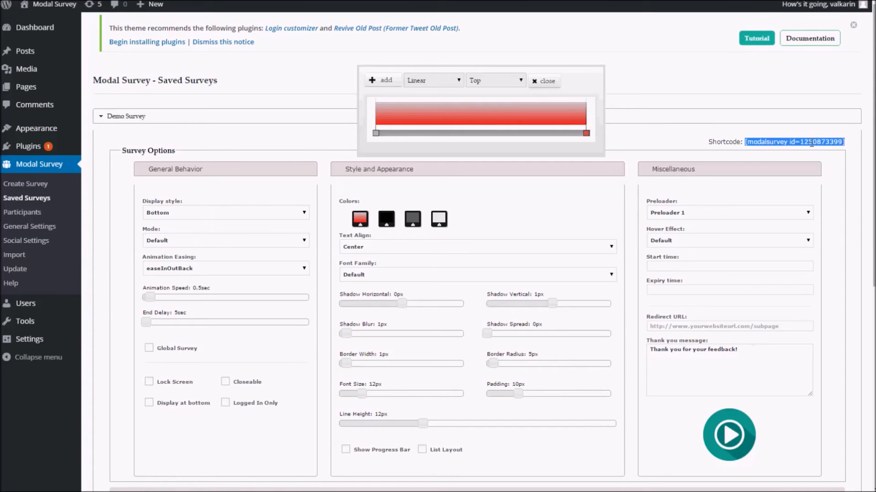
{"action": "mouse_move", "coordinate": [717, 158]}
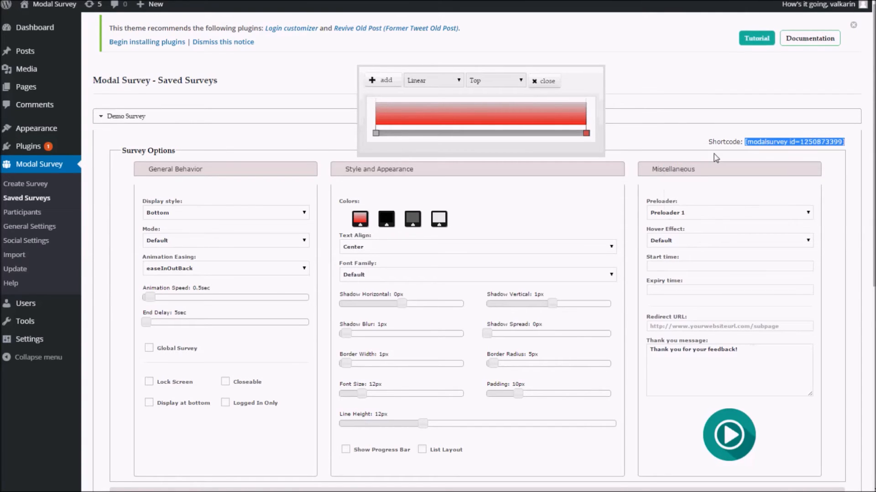
{"action": "left_click", "coordinate": [26, 86]}
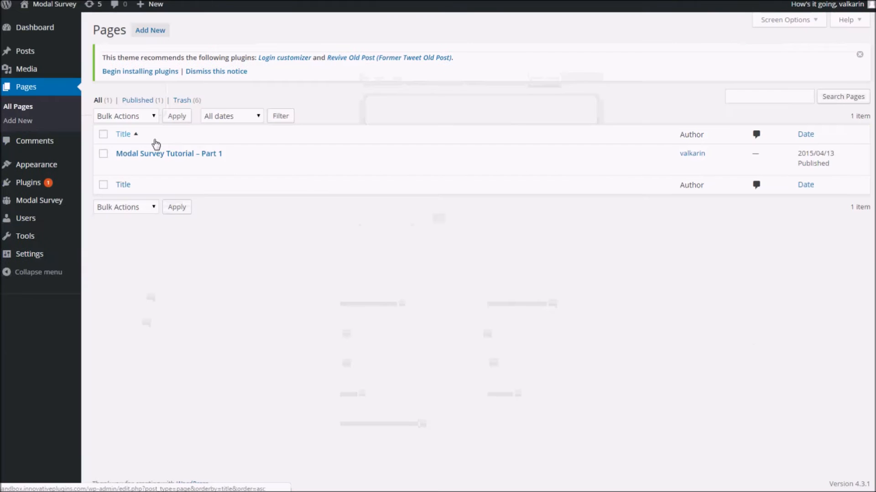
{"action": "left_click", "coordinate": [169, 154]}
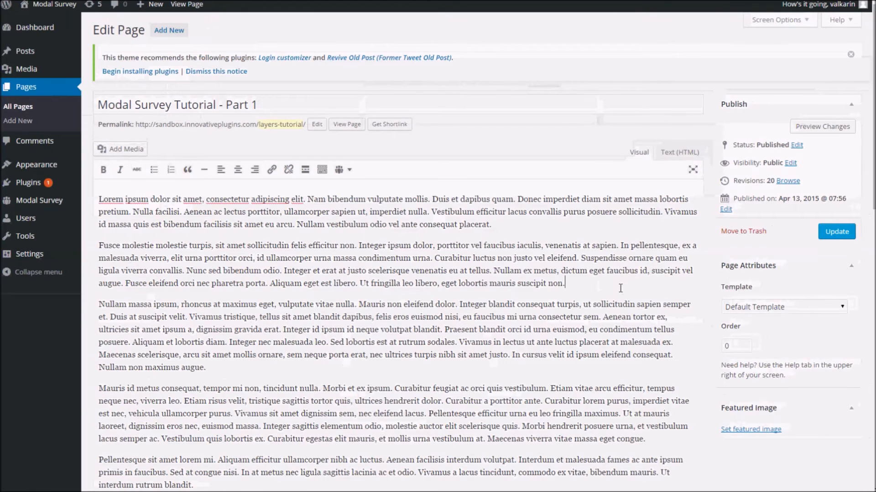
{"action": "type", "text": "[modalsurvey id=1250873399]"}
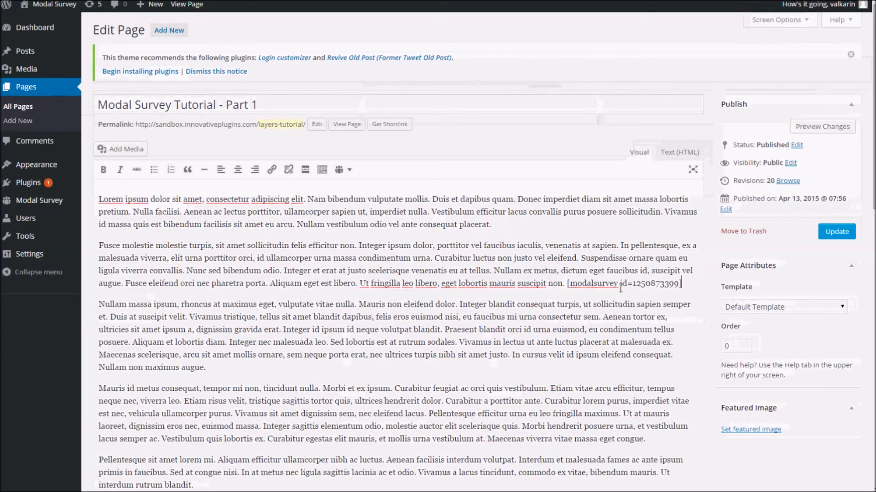
{"action": "left_click", "coordinate": [836, 231]}
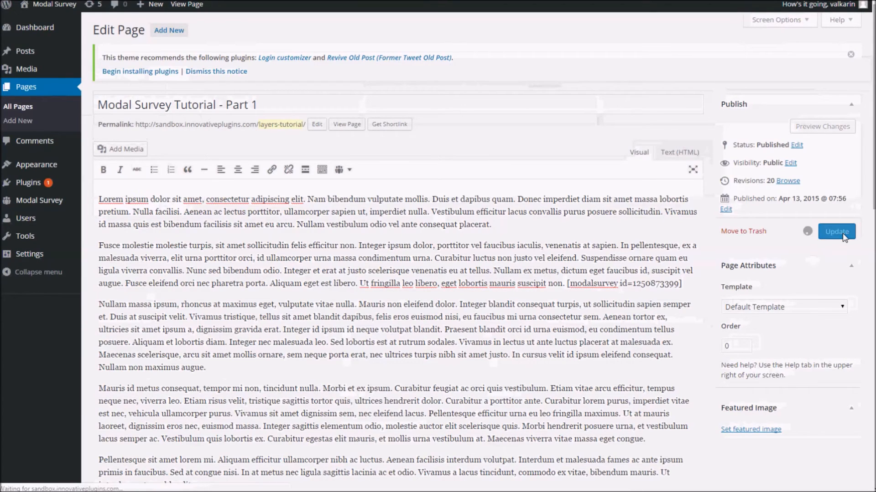
{"action": "left_click", "coordinate": [836, 230]}
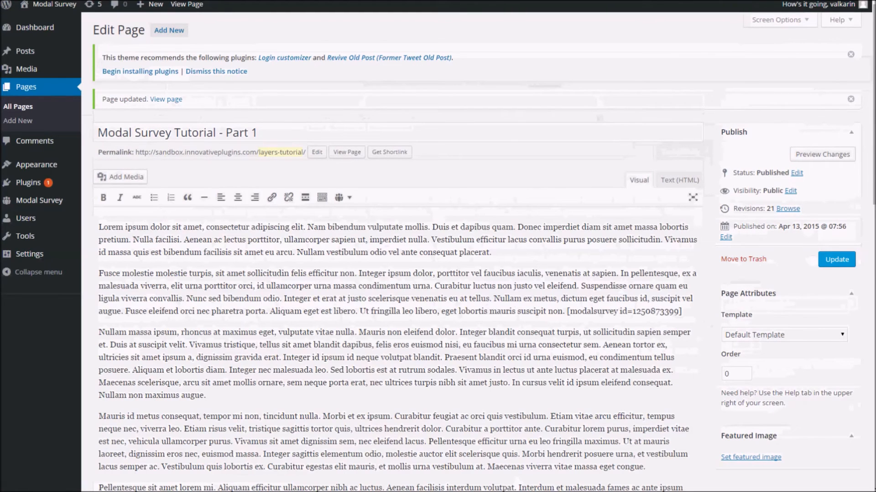
{"action": "left_click", "coordinate": [347, 153]}
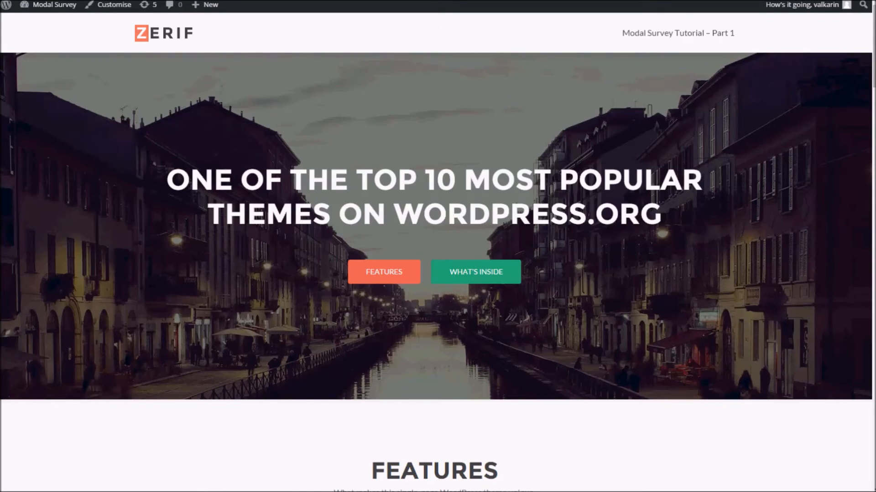
{"action": "mouse_move", "coordinate": [676, 36]}
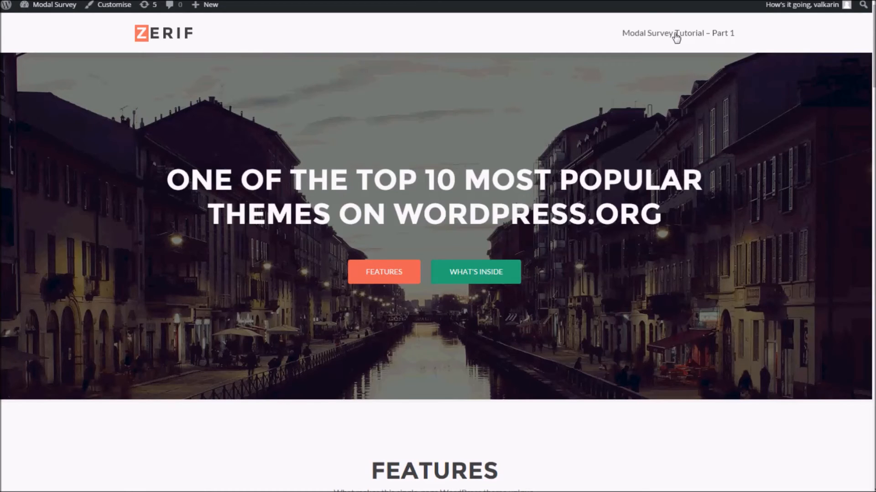
Step: Confirm the Demo Survey appears on the live tutorial page, then return to its editor
{"action": "left_click", "coordinate": [678, 33]}
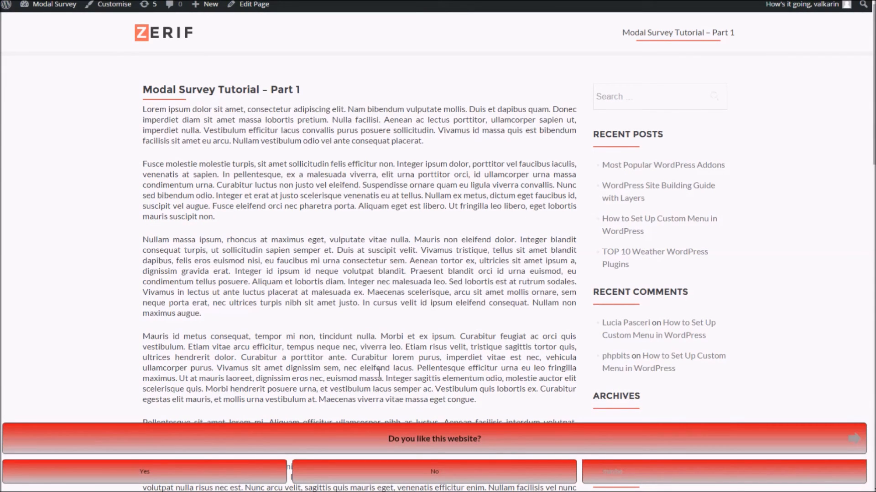
{"action": "left_click", "coordinate": [252, 4]}
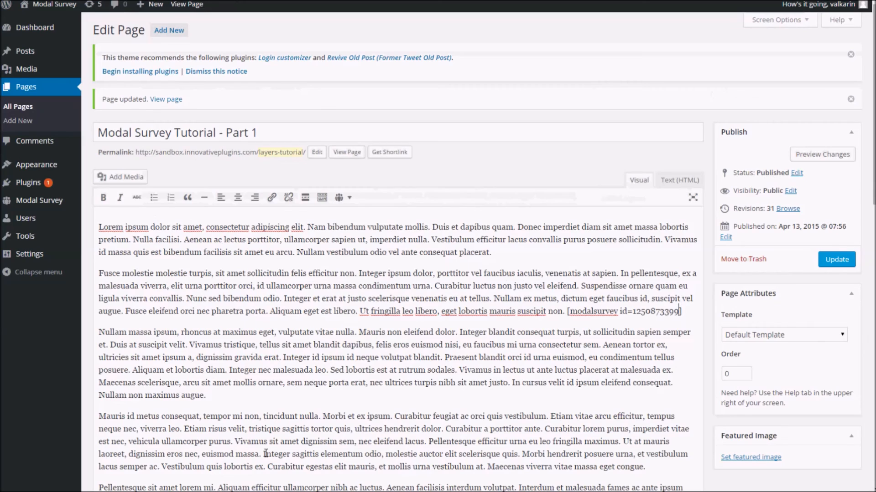
Step: Add style=flat to the page's survey shortcode and update the page
{"action": "type", "text": "style=flat]"}
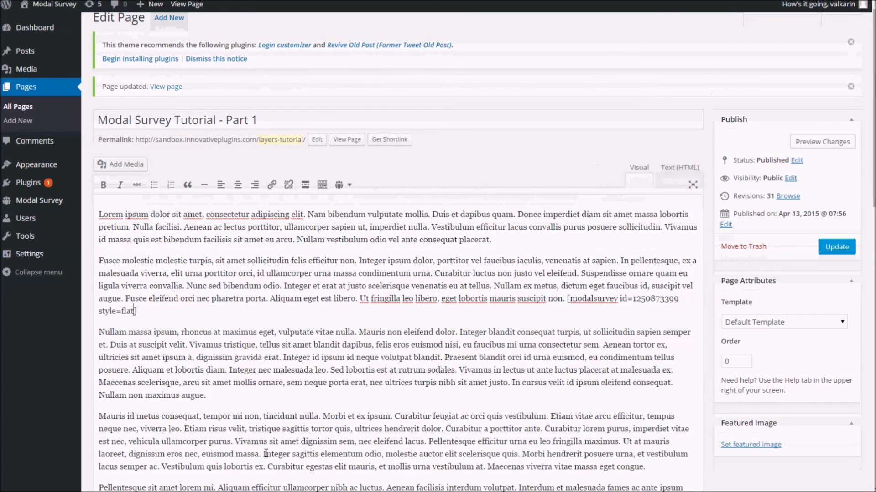
{"action": "double_click", "coordinate": [116, 311]}
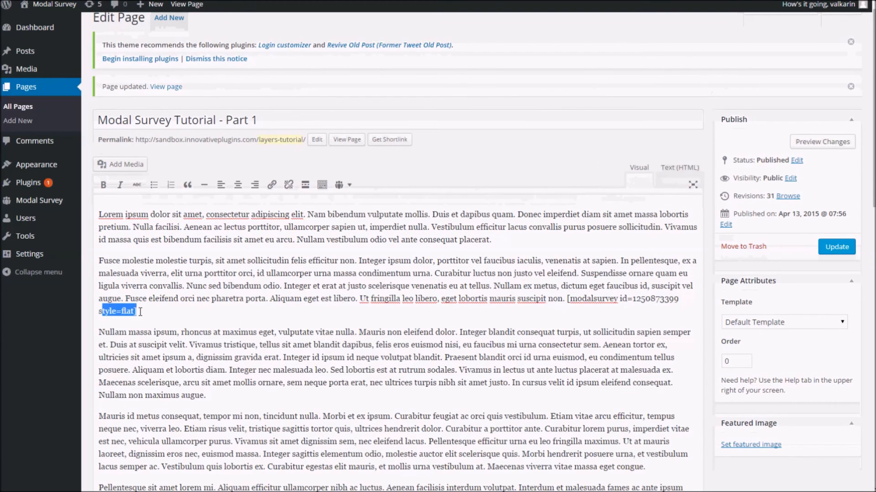
{"action": "left_click", "coordinate": [837, 247]}
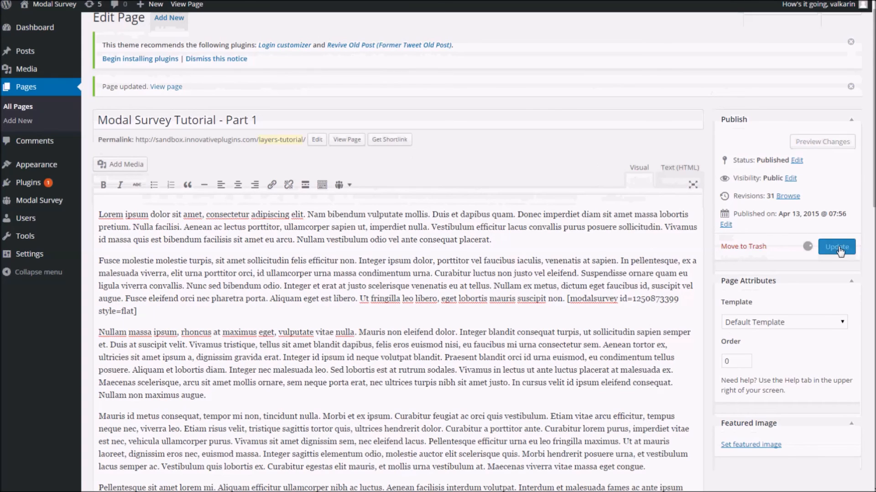
{"action": "left_click", "coordinate": [836, 247]}
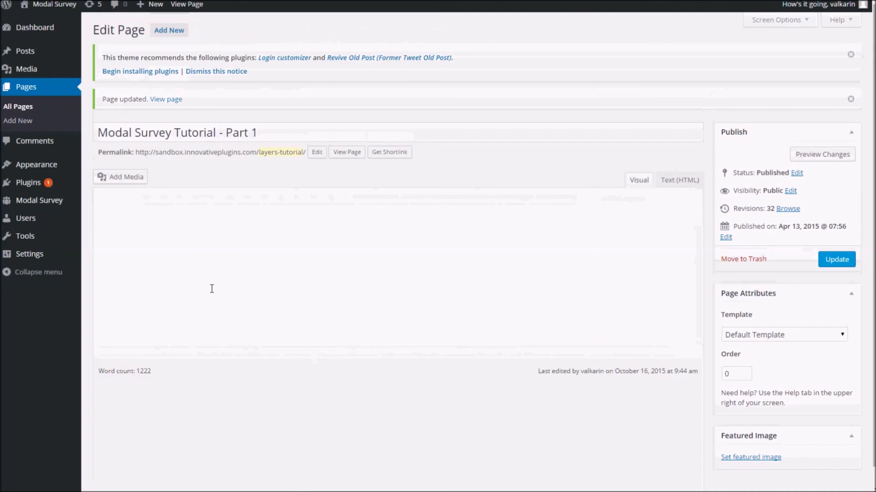